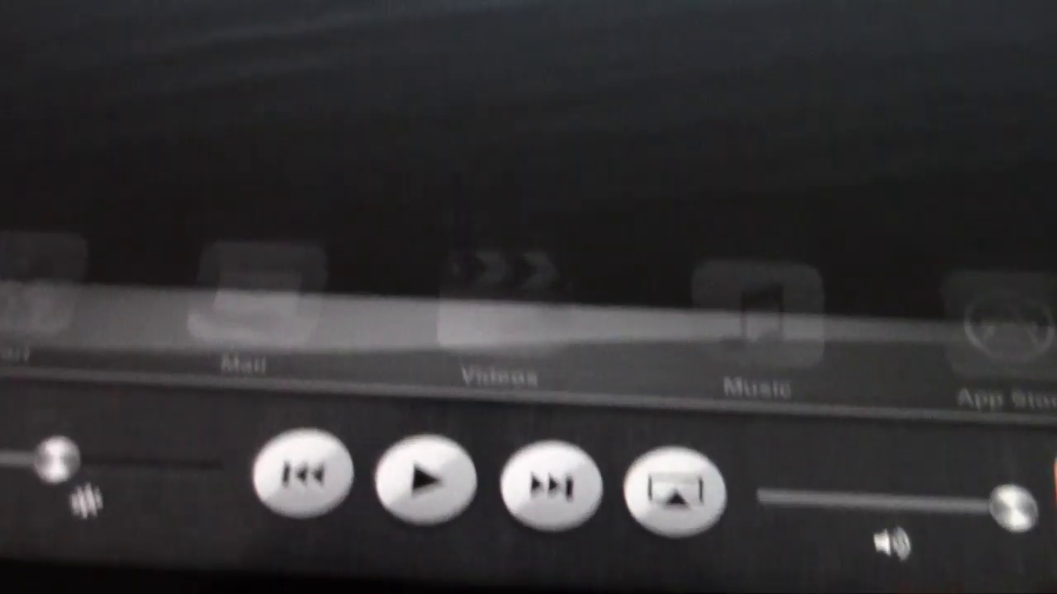
Step: Turn on AirPlay Mirroring to Apple TV so the iPad home screen shows on the TV
left_click(669, 491)
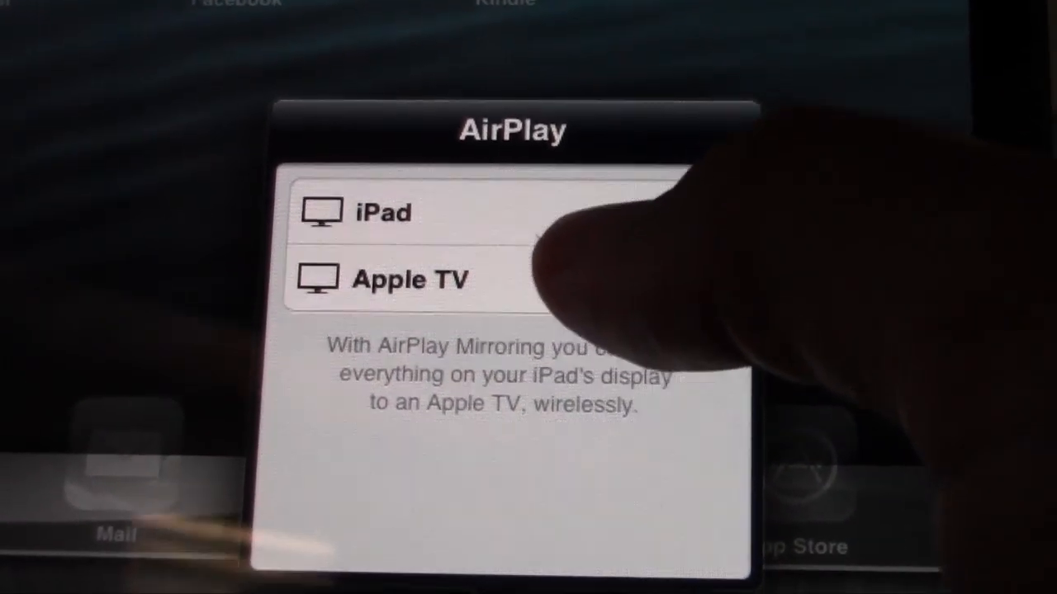
left_click(409, 279)
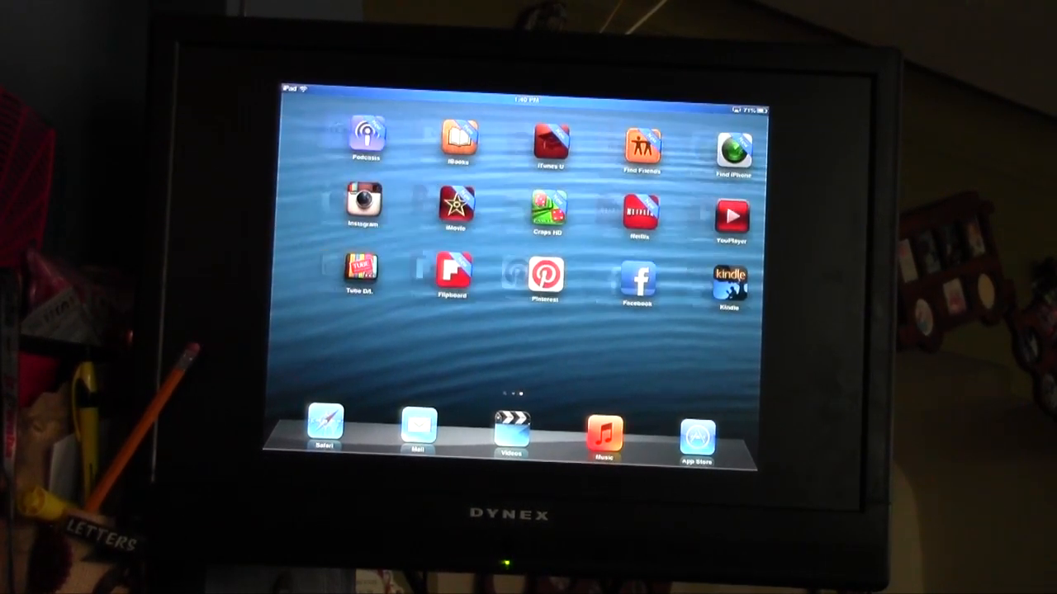
scroll("right", 3)
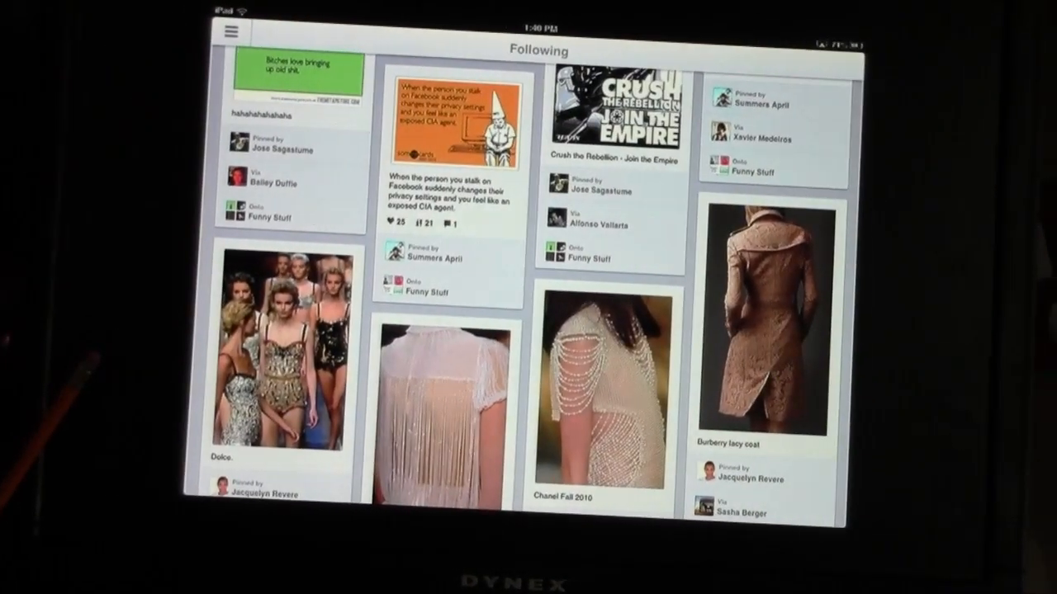
scroll("down", 3)
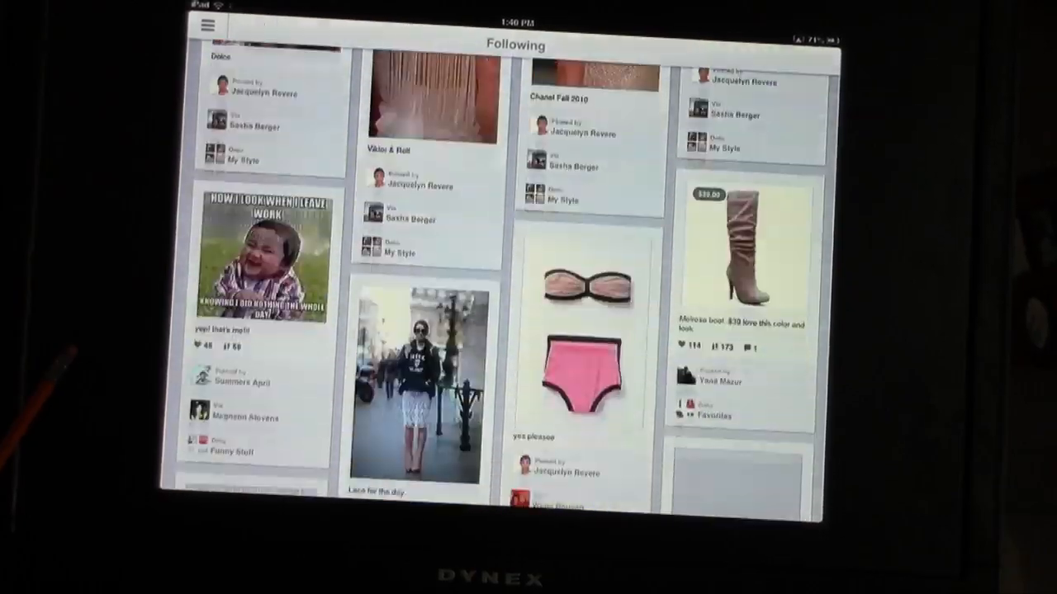
scroll("down", 3)
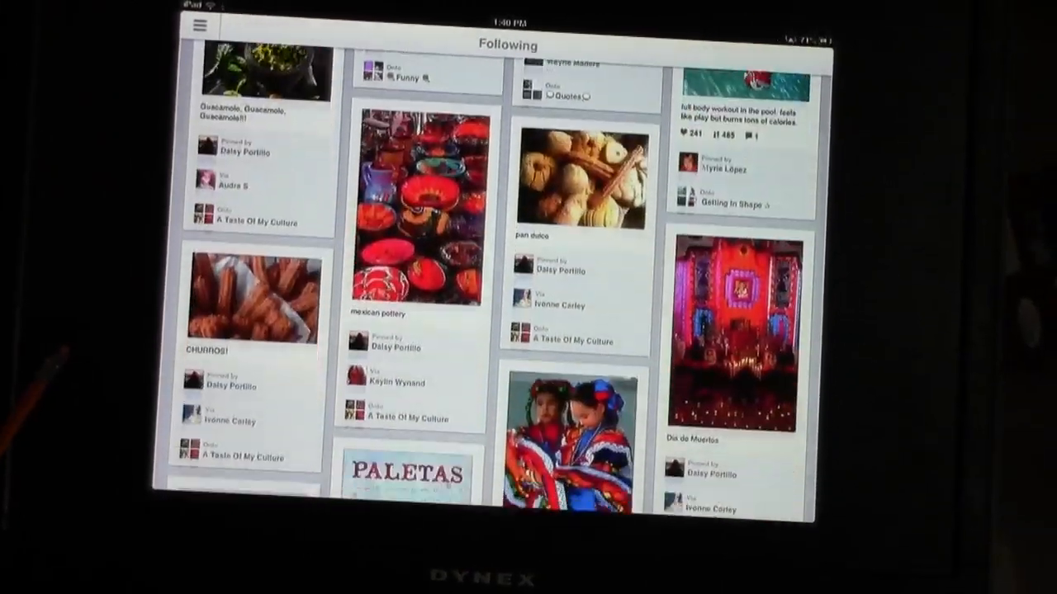
scroll("down", 3)
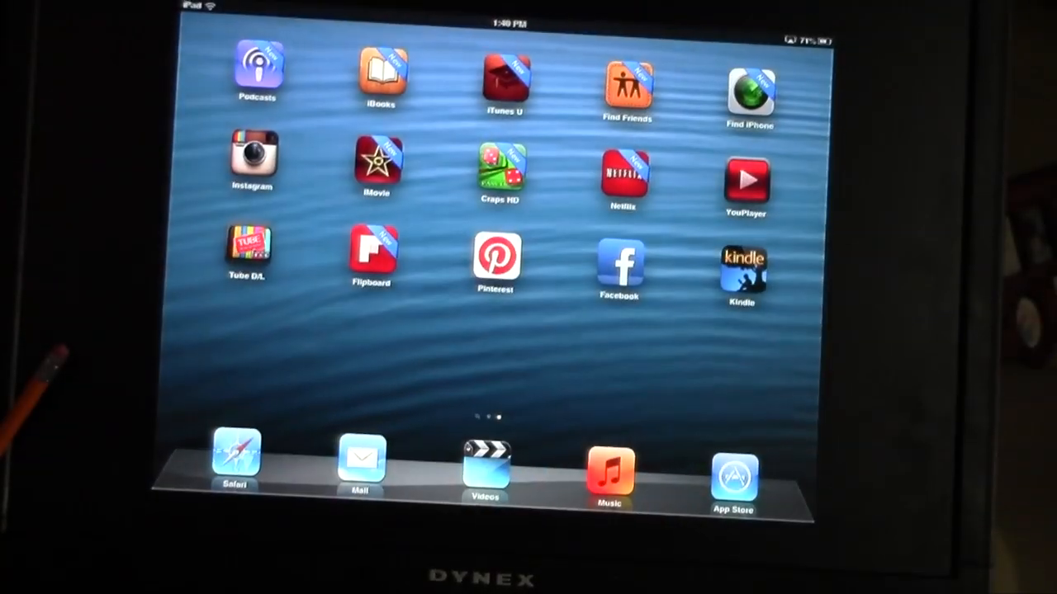
Step: Play the saved movie clip in Tube D/L on the mirrored TV
left_click(247, 247)
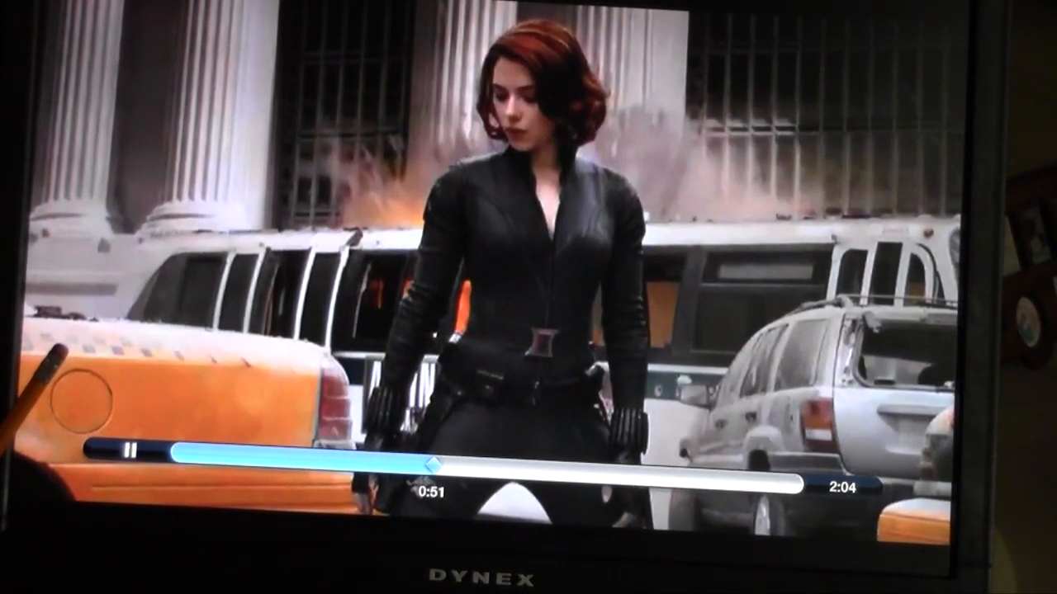
left_click(128, 451)
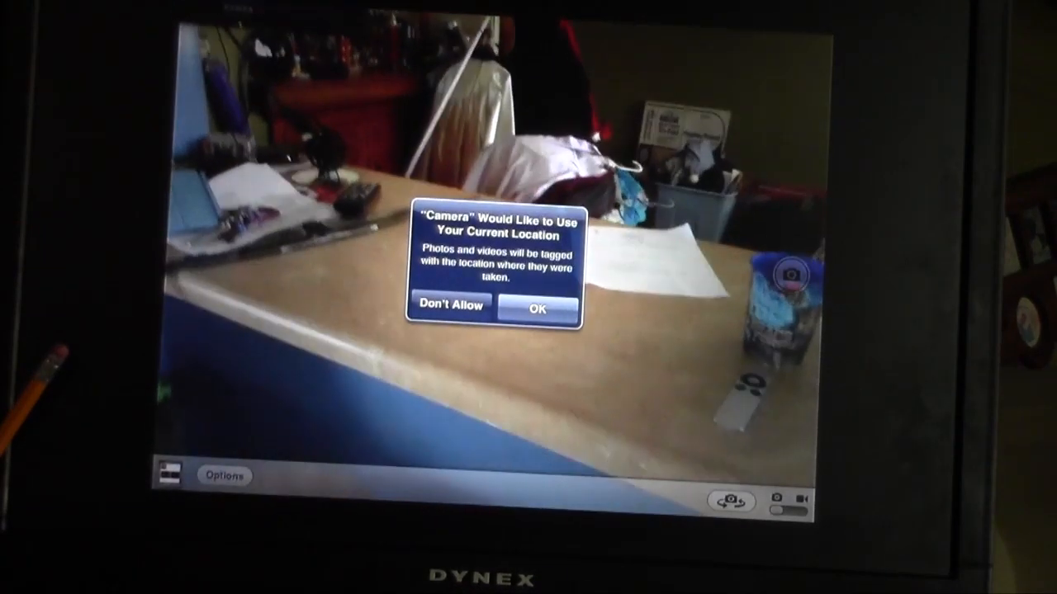
Step: Answer the Camera's location permission alert
left_click(539, 308)
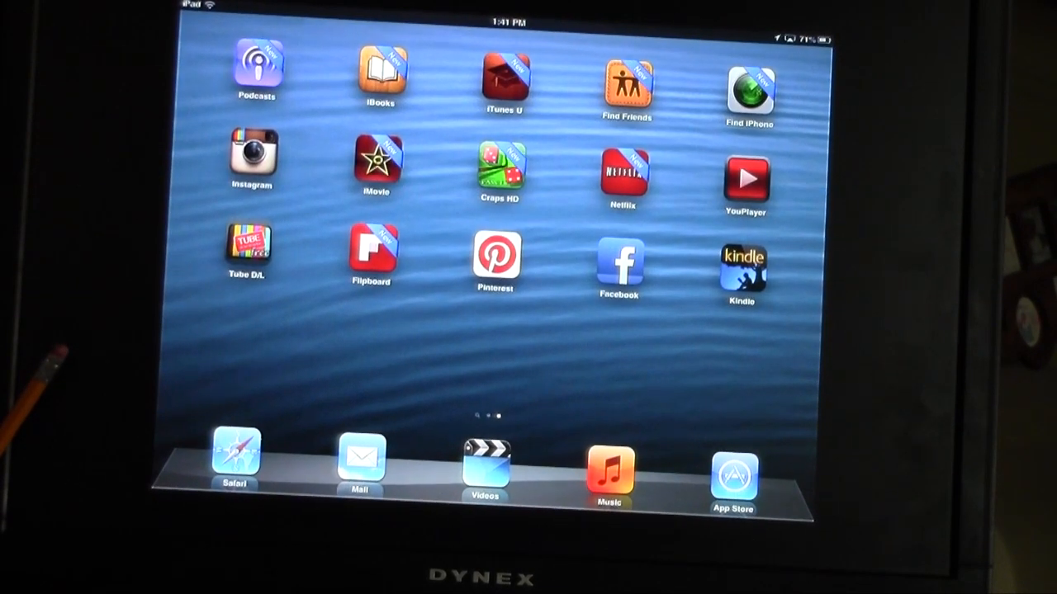
Step: Scroll through the Instagram home feed on the TV, then launch Netflix
left_click(251, 153)
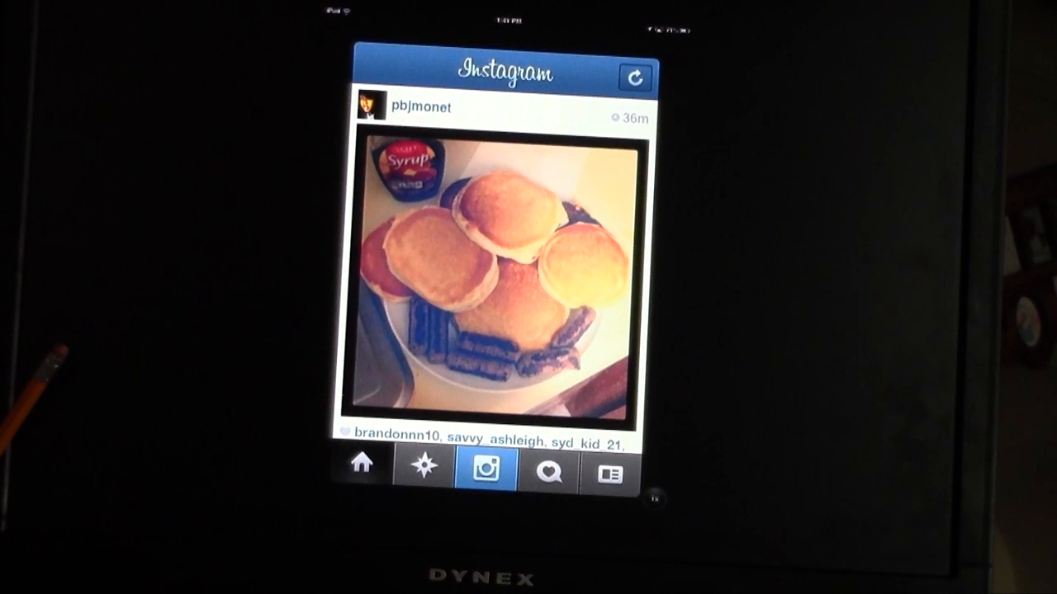
scroll("down", 3)
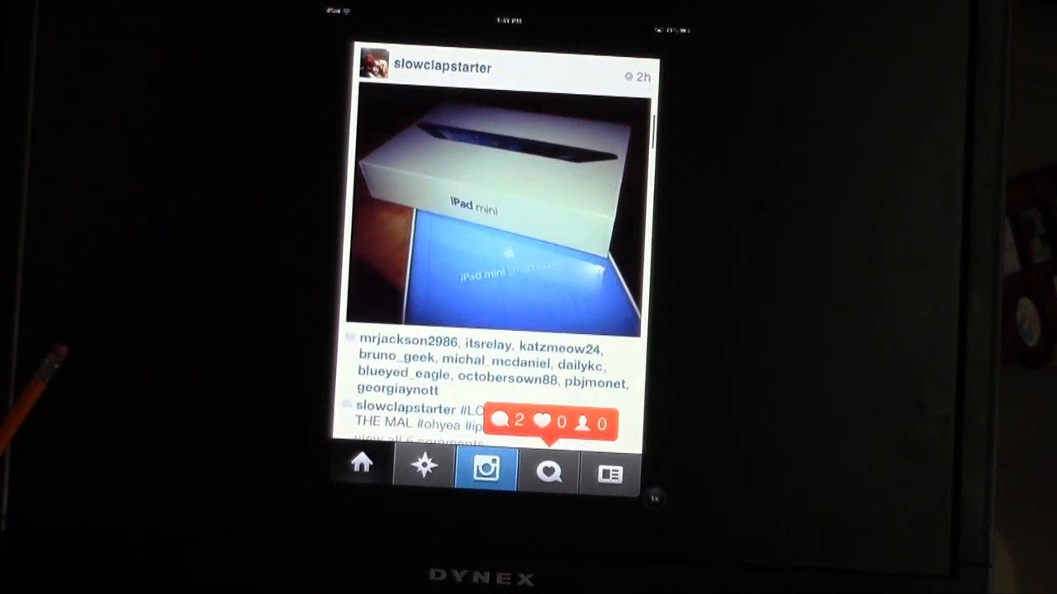
scroll("down", 3)
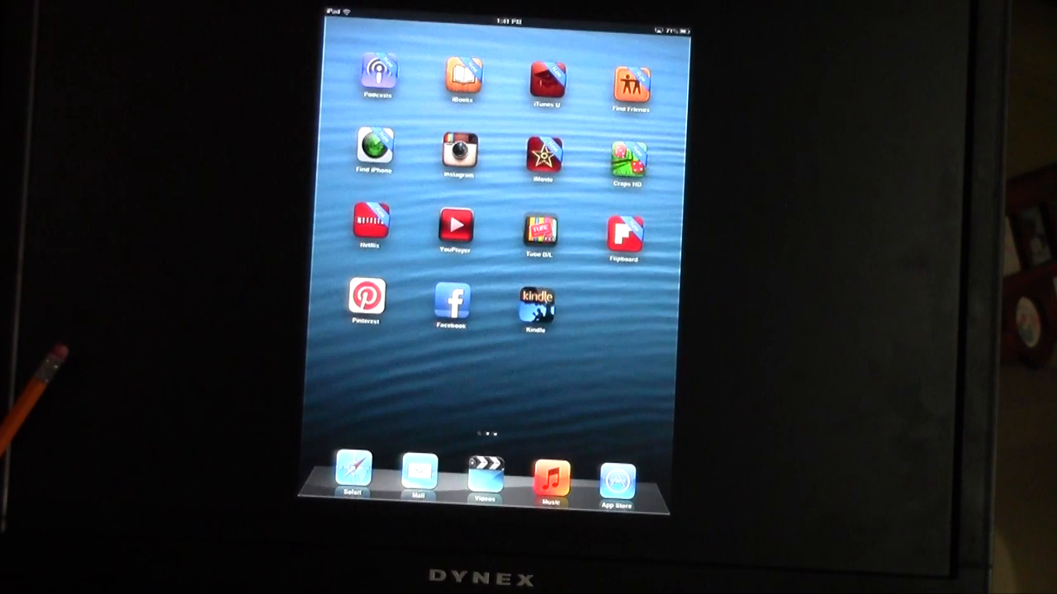
left_click(369, 223)
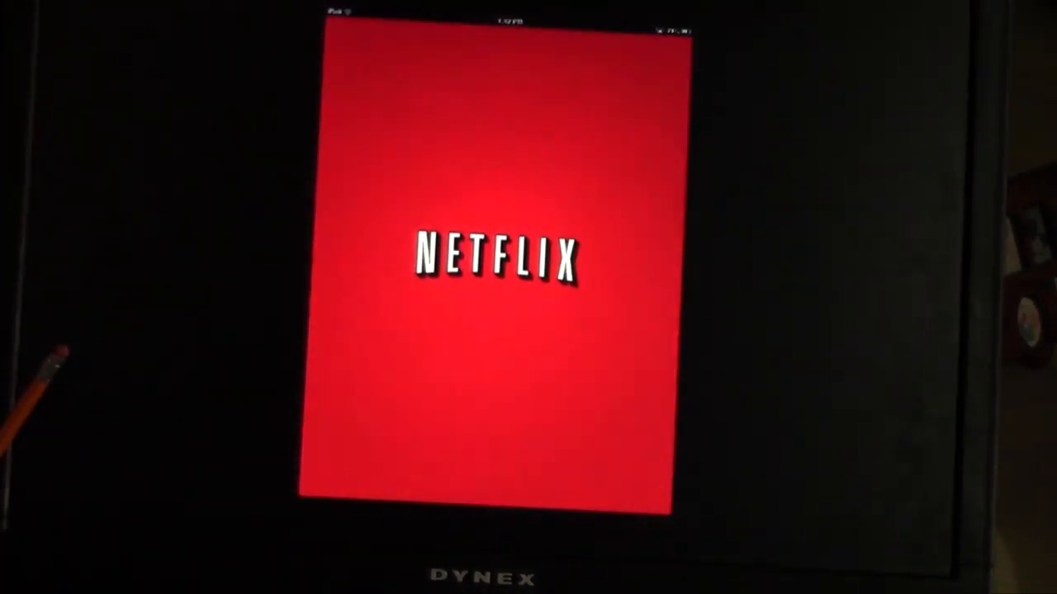